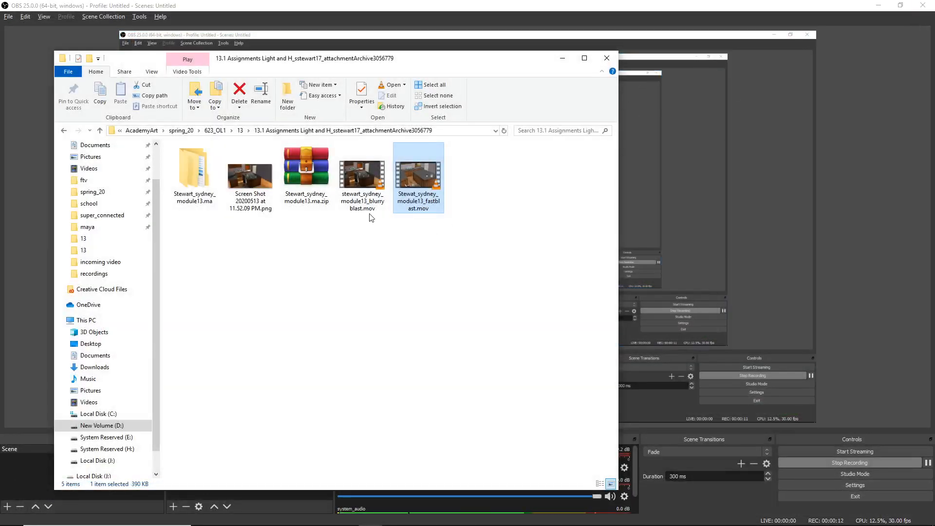
Load the module 13 kitchen .ma scene from the assignment folder into Maya
double_click(362, 174)
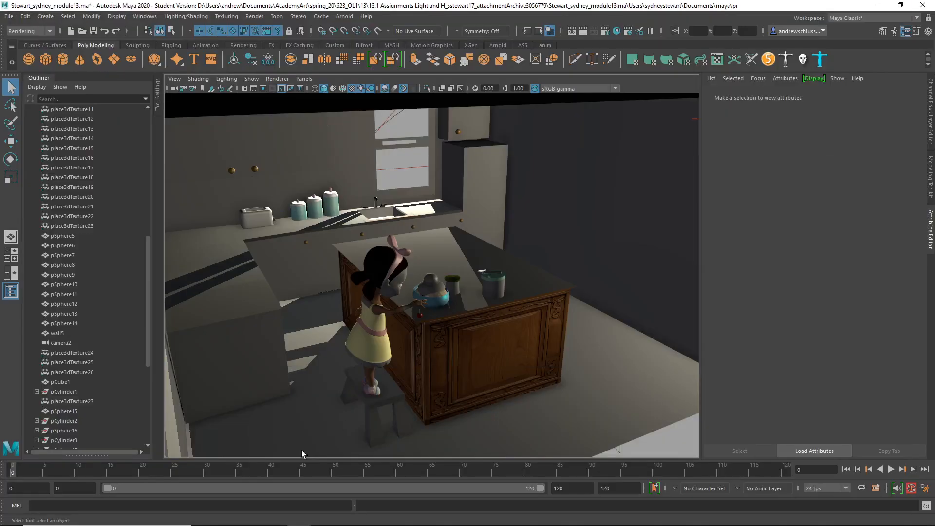
Scrub the girl's opening frames and switch the viewport to untextured grey shading
left_click(891, 468)
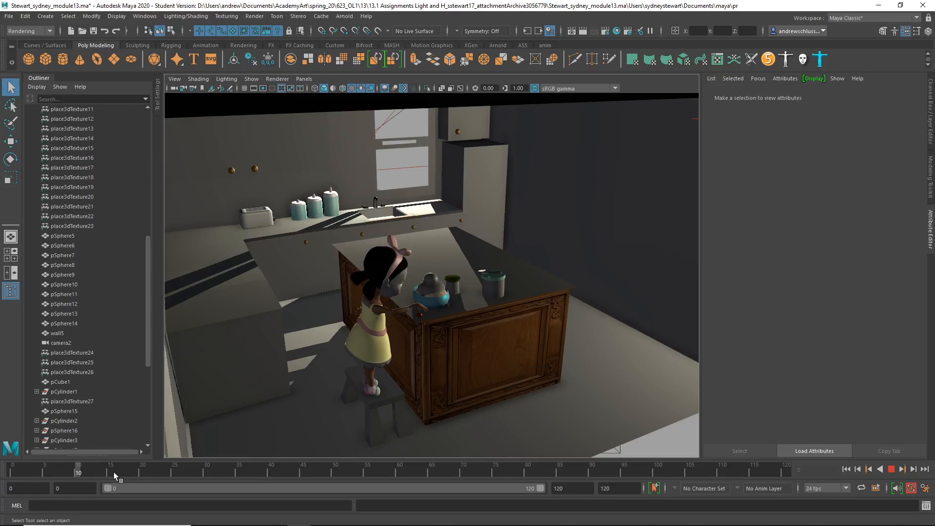
left_click_drag(78, 471, 142, 471)
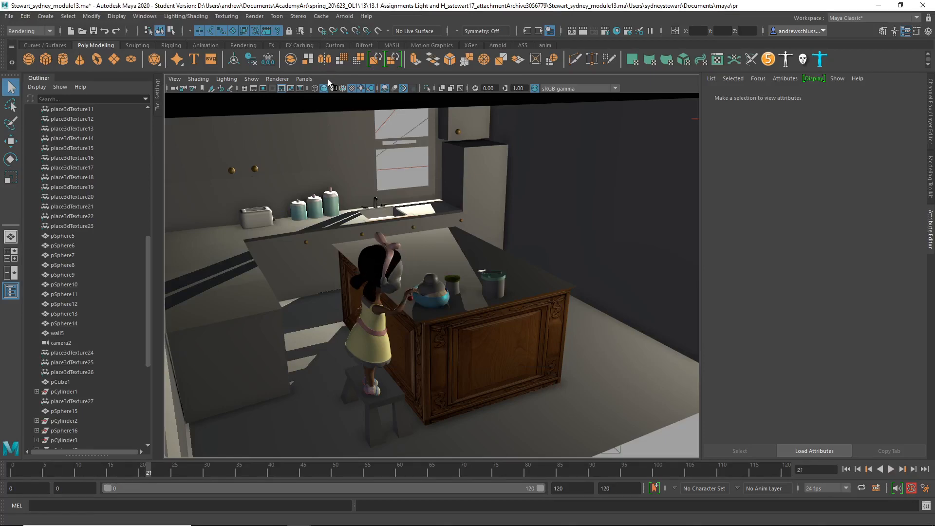
left_click(316, 88)
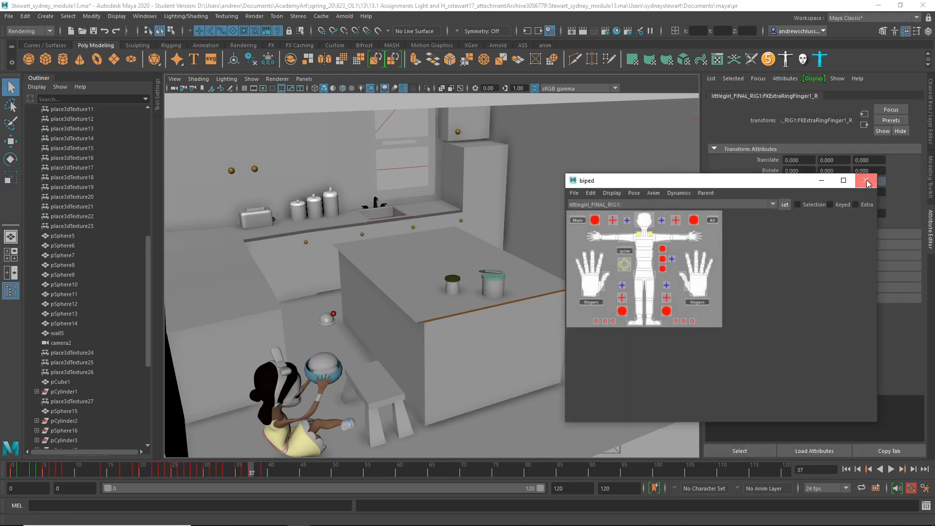
Close the biped picker and step back through earlier frames to check the bowl pose near frame 24
left_click(867, 181)
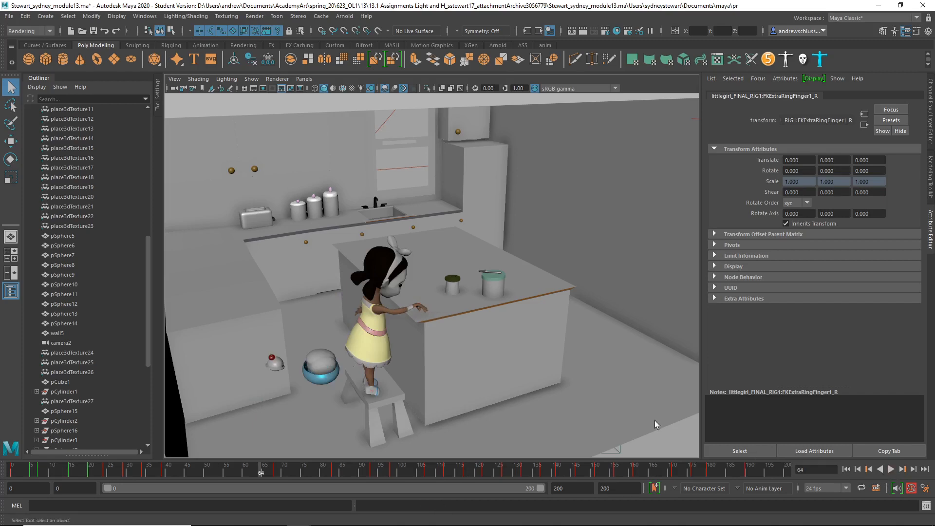
mouse_move(386, 365)
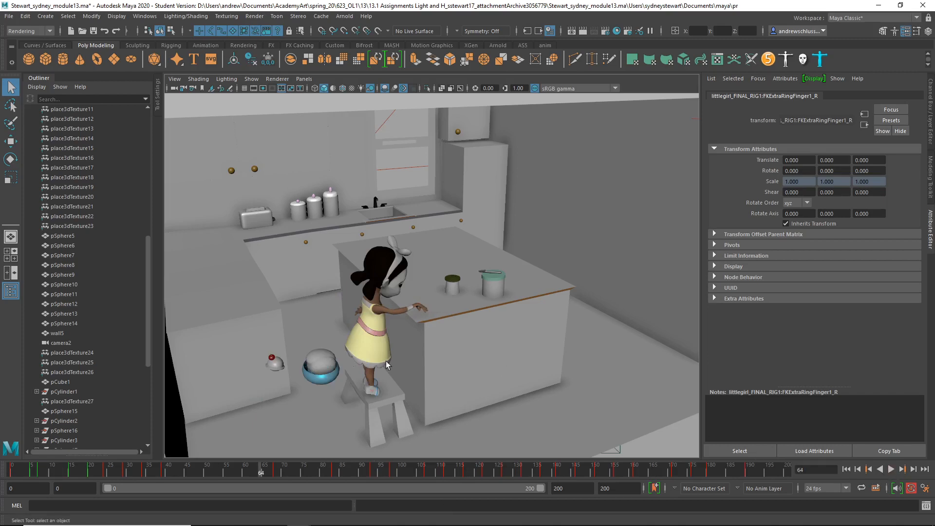
mouse_move(321, 345)
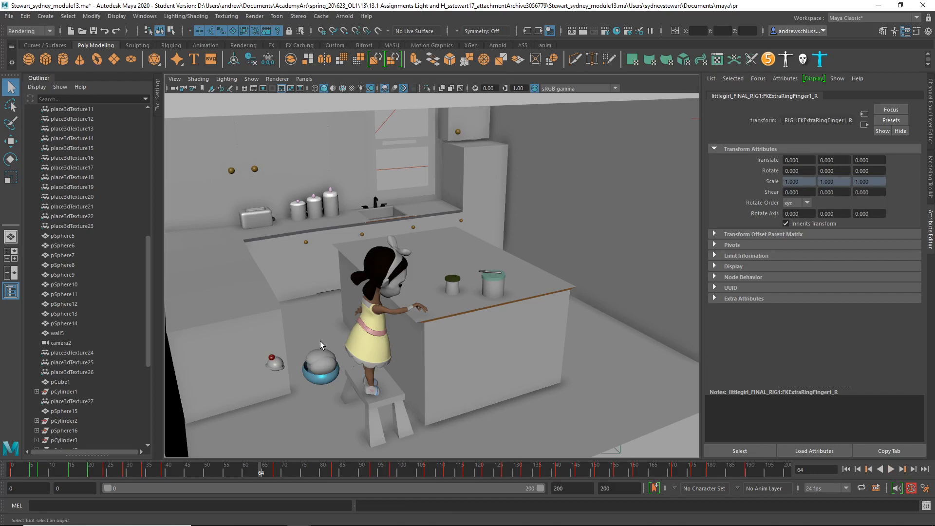
mouse_move(327, 346)
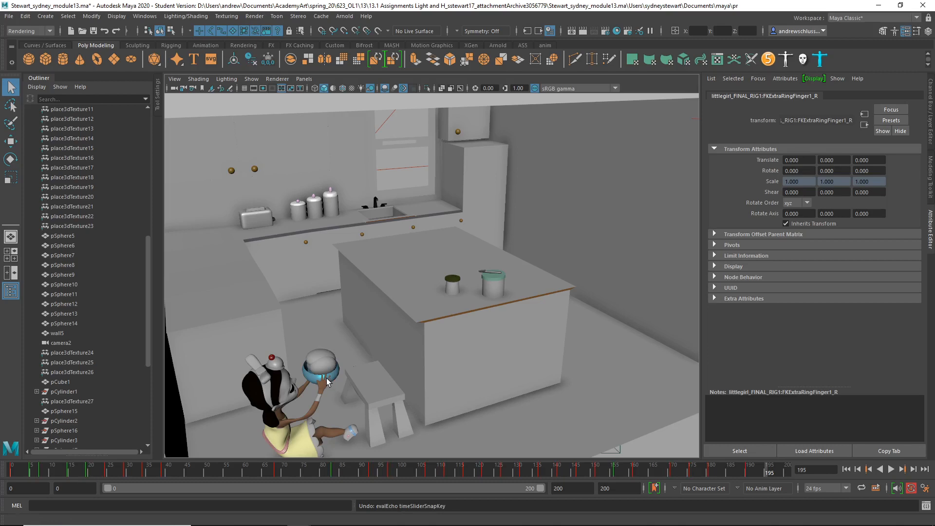
left_click(37, 469)
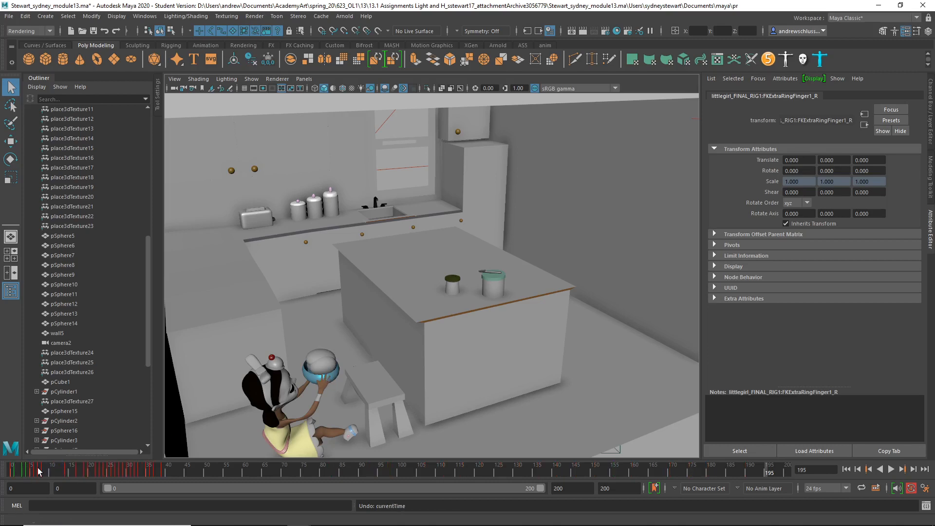
left_click(76, 469)
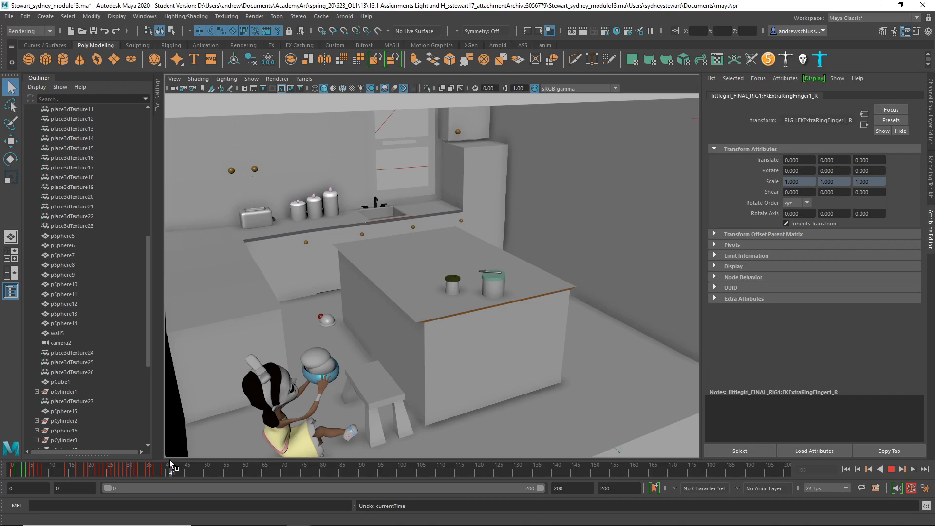
left_click(154, 464)
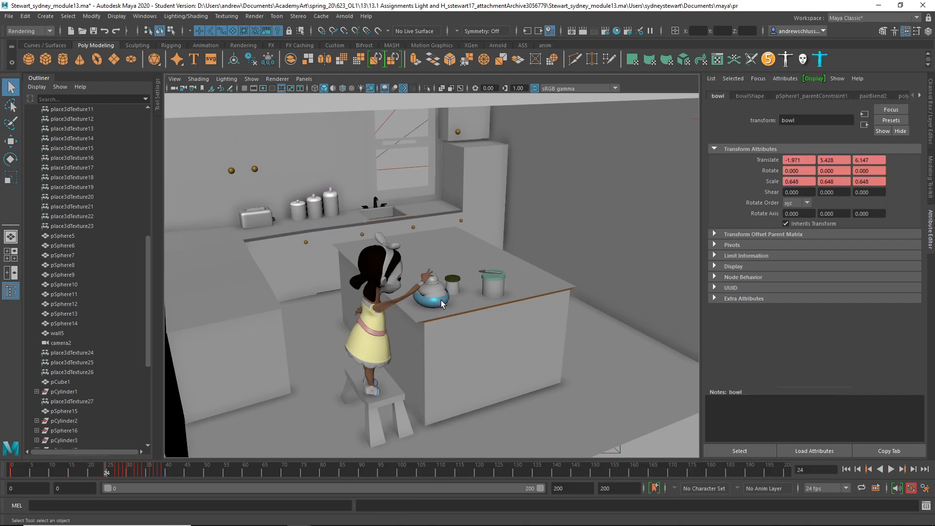
Show the scene in wireframe and select bowl, ice_cream_container and scoop with their keys on the Time Slider
left_click(435, 295)
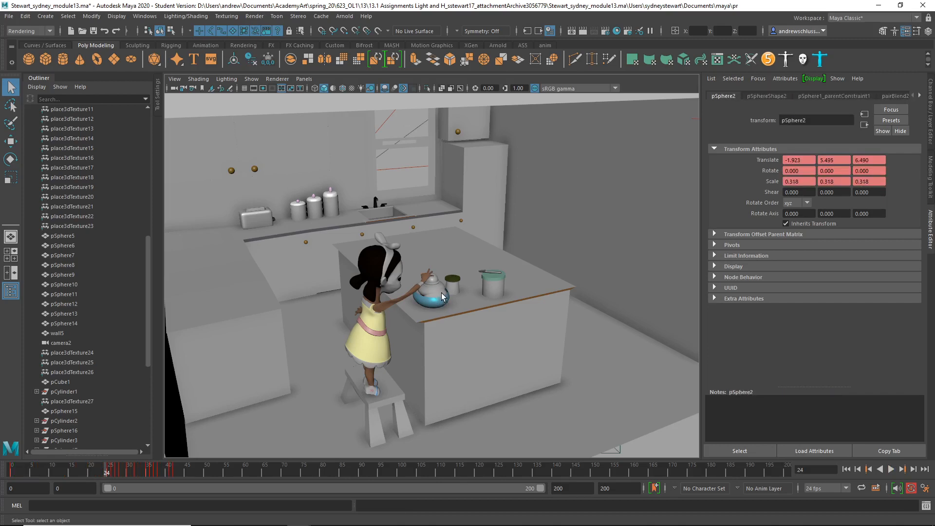
key("4")
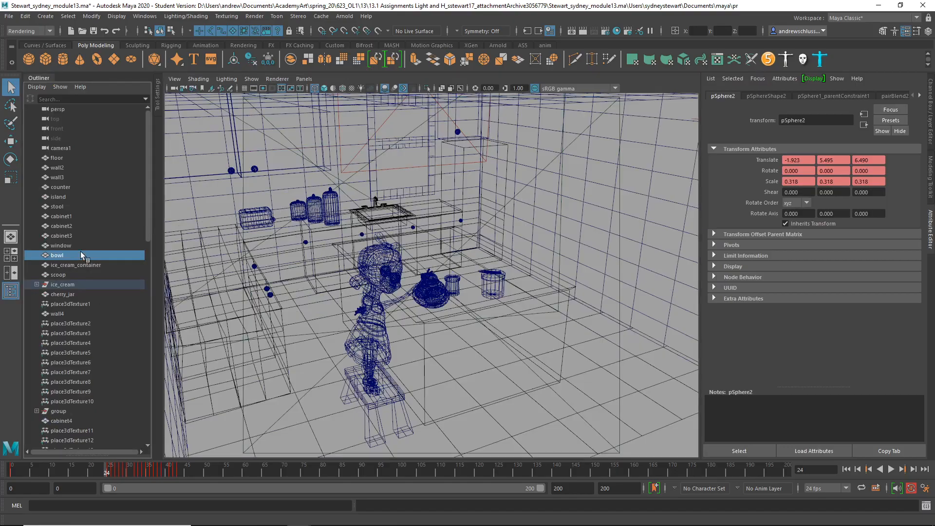
left_click(61, 245)
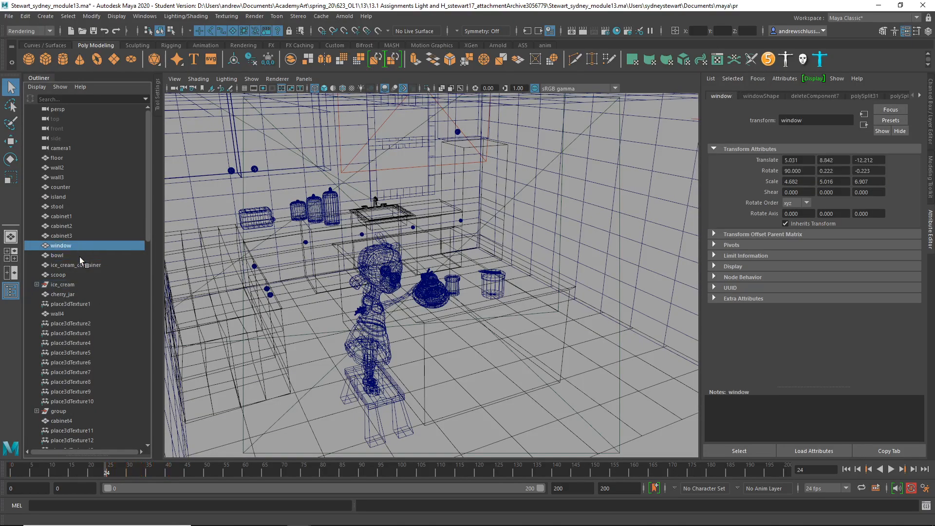
left_click(75, 265)
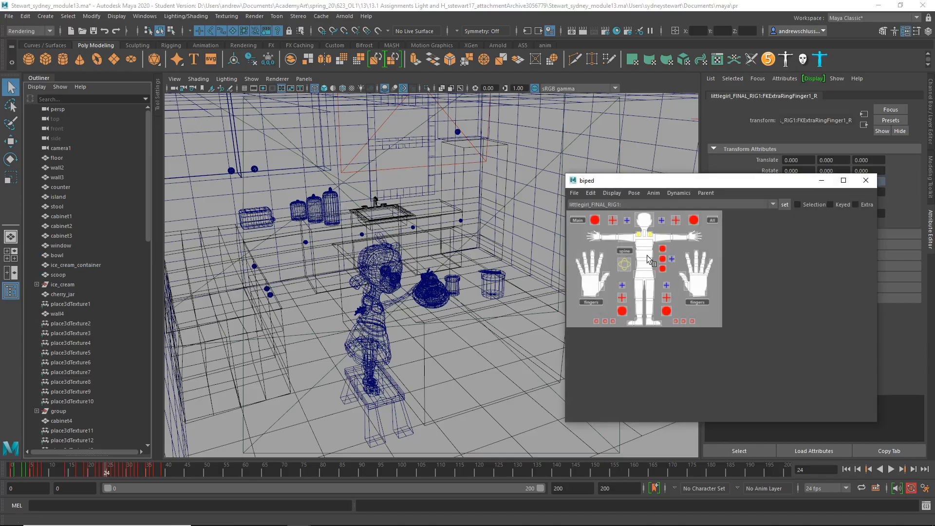
left_click(76, 265)
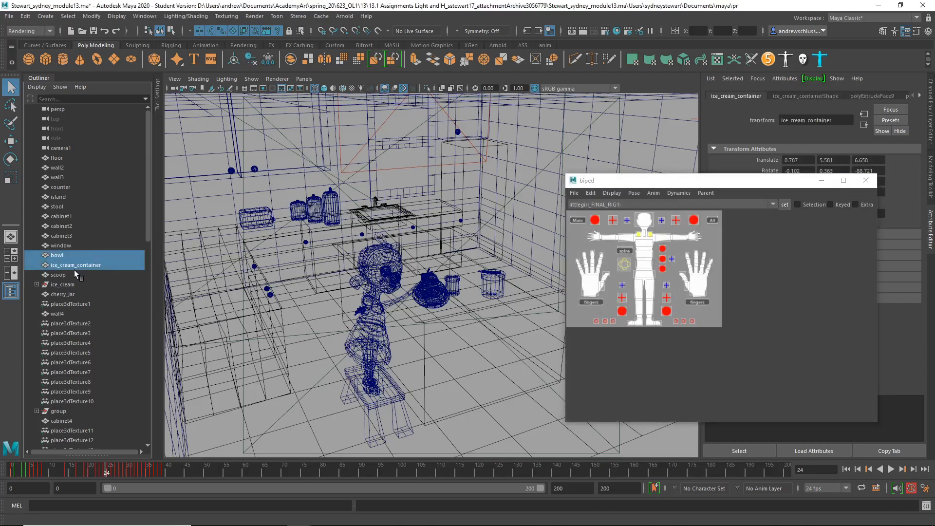
left_click(57, 275)
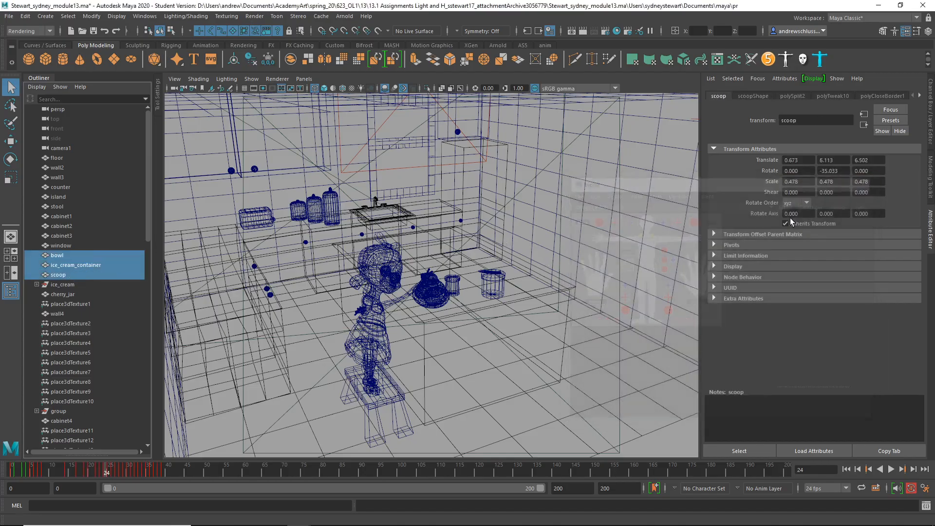
left_click(168, 469)
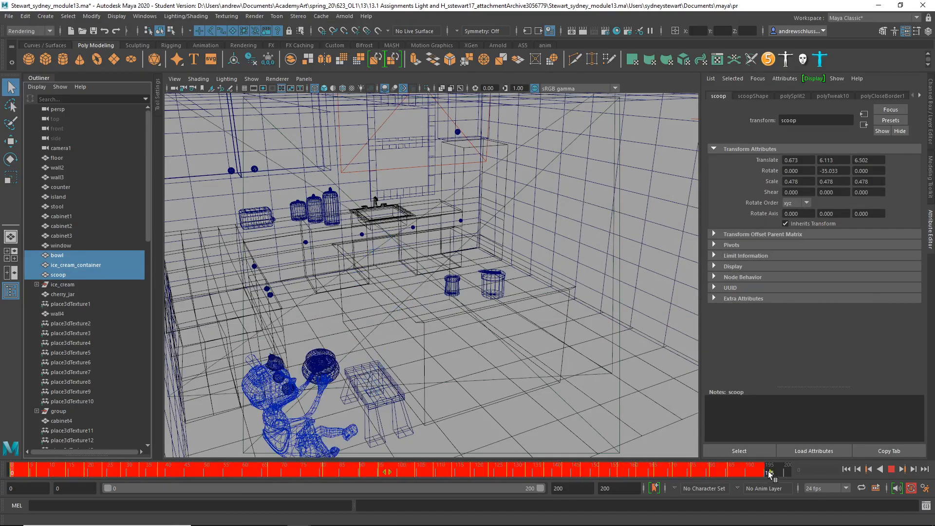
Snap the selected props' keys to whole frames via the Time Slider key menu
right_click(770, 473)
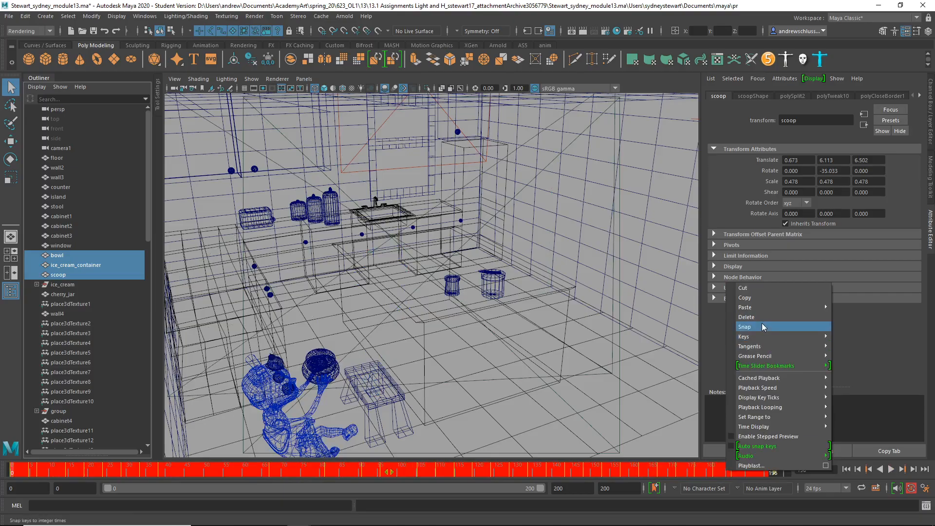
left_click(745, 327)
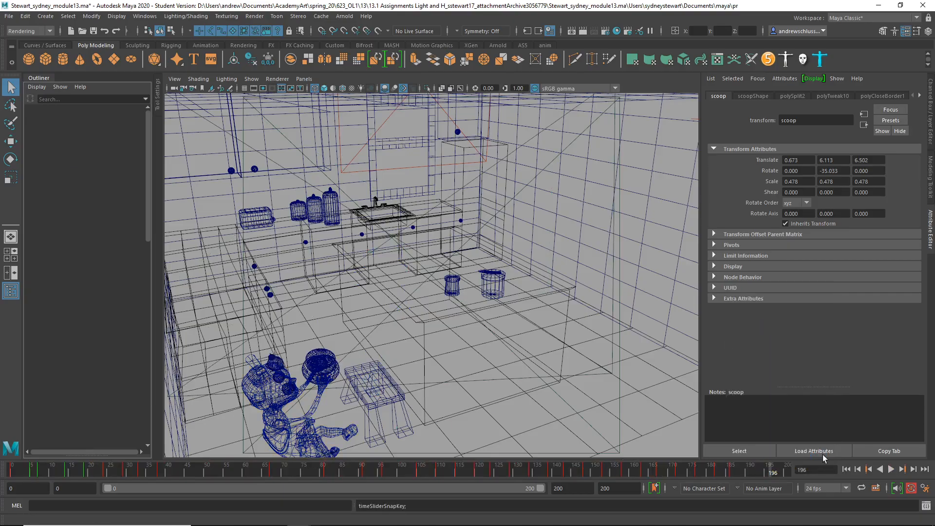
left_click(902, 469)
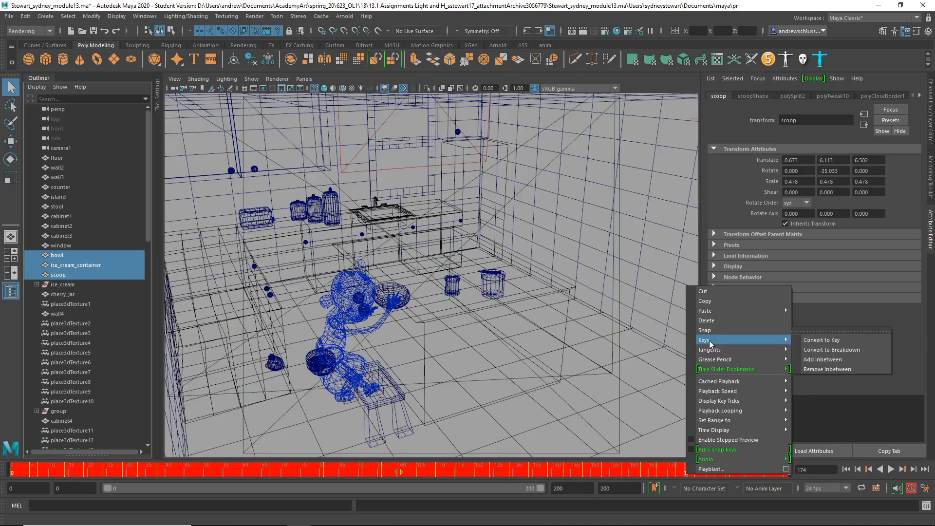
mouse_move(710, 349)
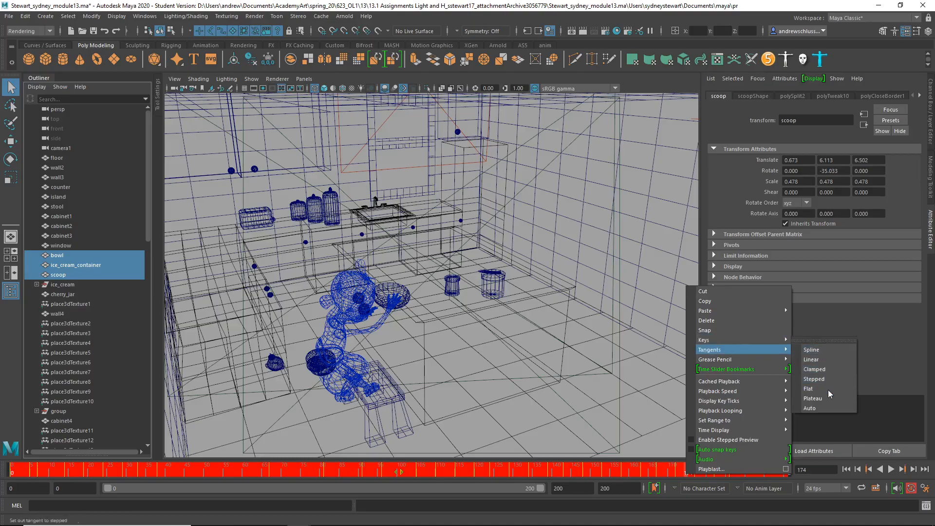
Give the props' keys auto tangents and play the animation forward to review timing
left_click(811, 408)
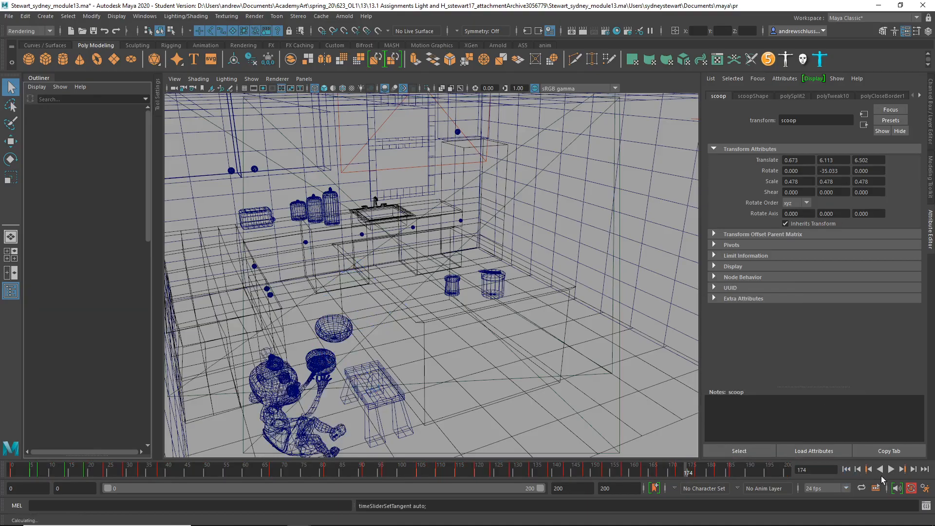
left_click(889, 470)
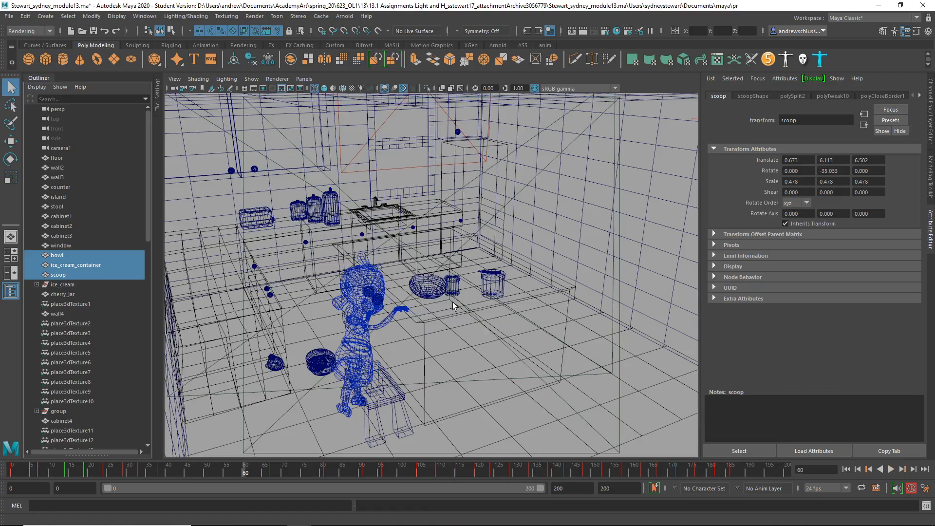
mouse_move(461, 307)
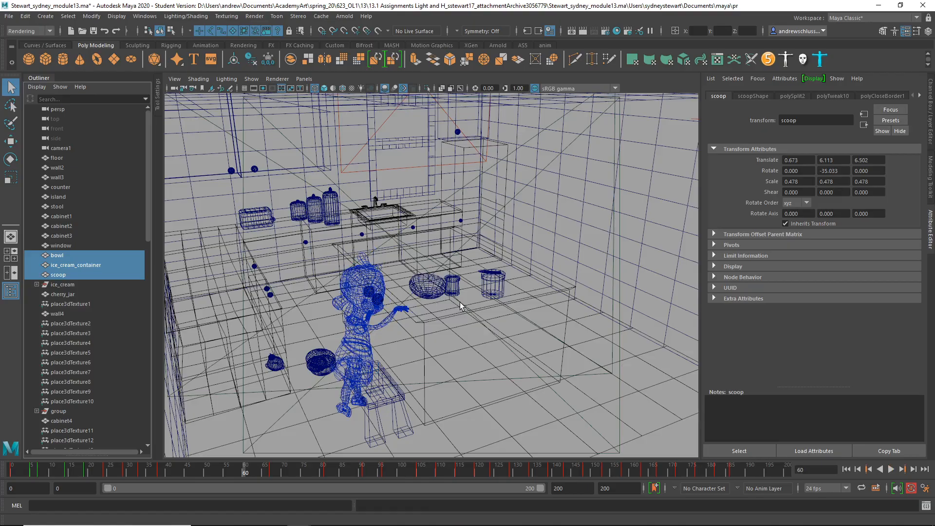
mouse_move(447, 330)
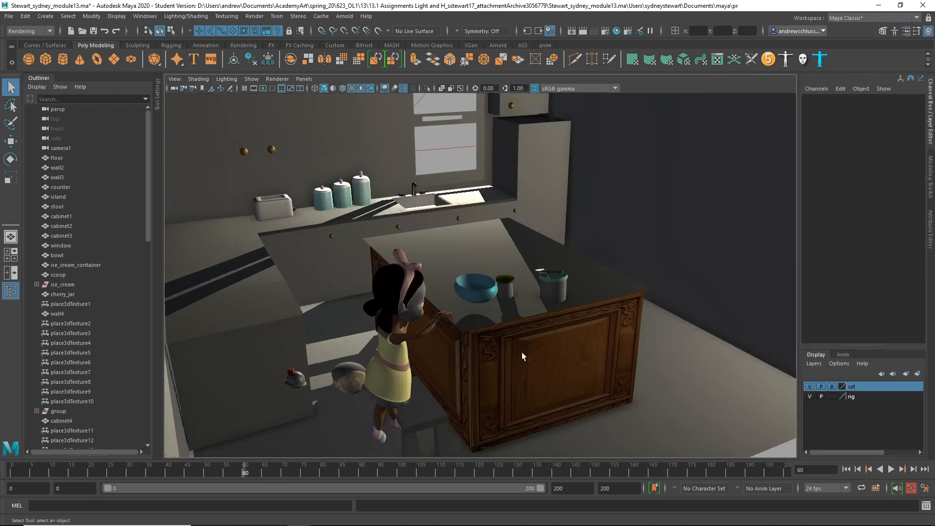
Select cabinet1 and follow its projection10 node to the file28 texture's Image Name
left_click(62, 235)
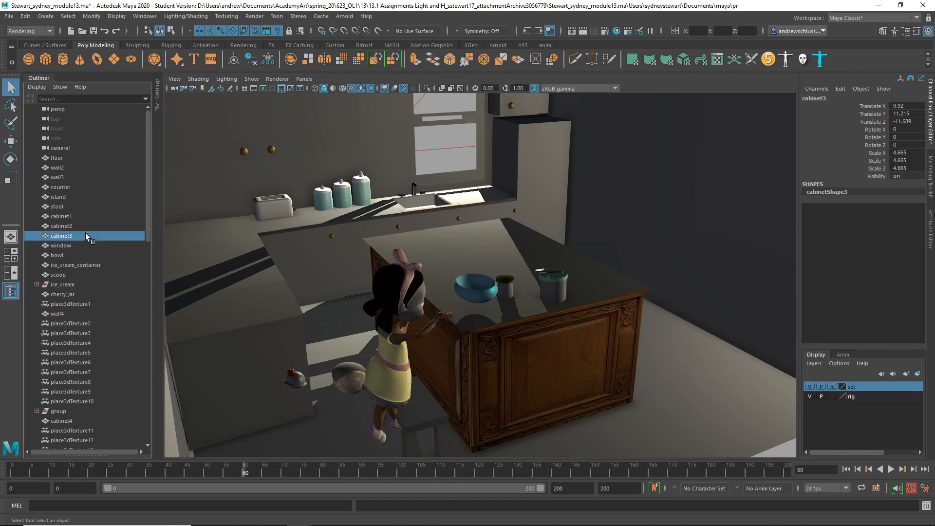
left_click(61, 217)
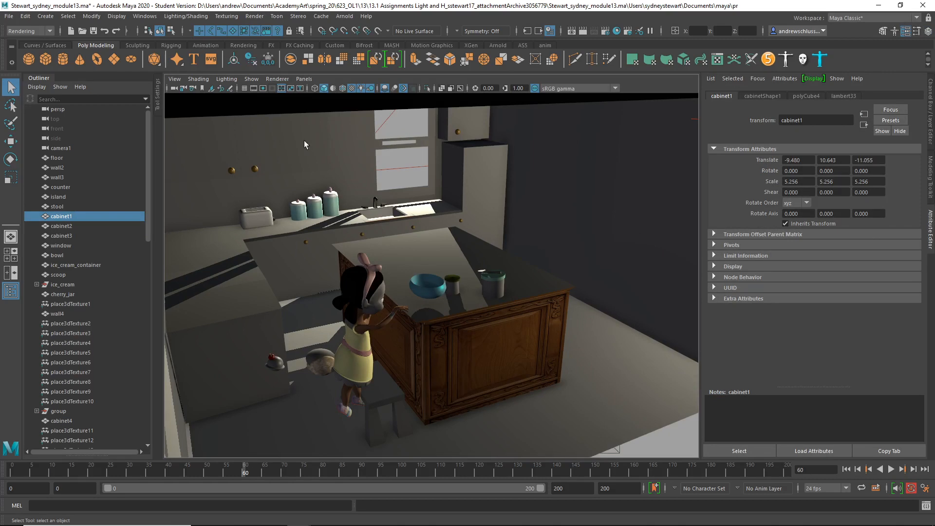
left_click(844, 95)
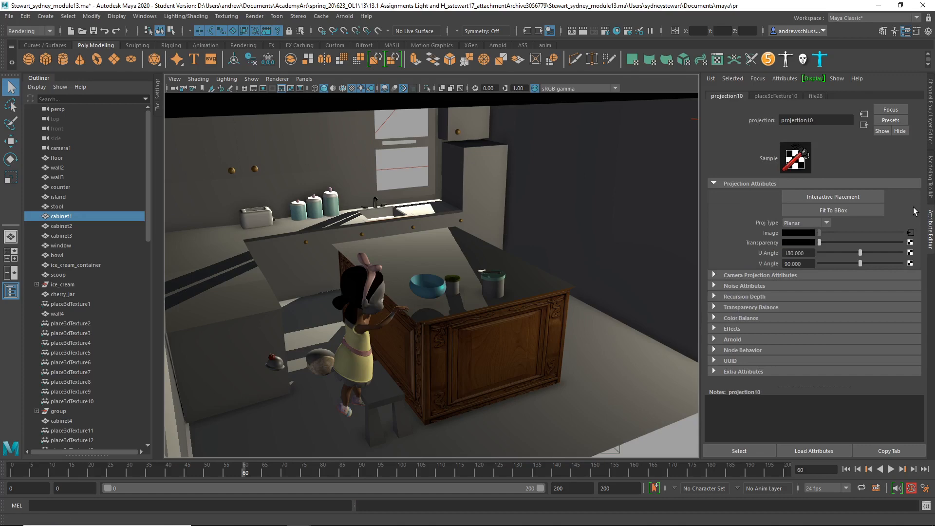
mouse_move(821, 107)
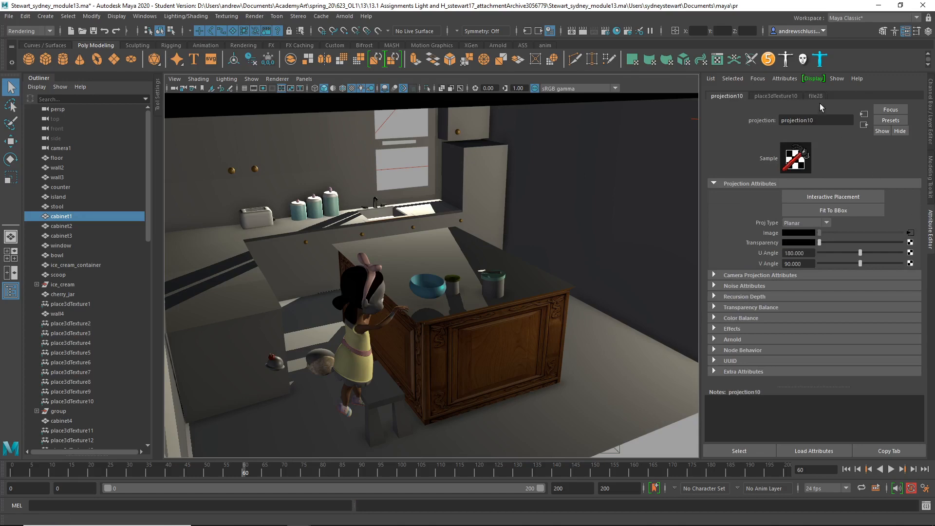
left_click(814, 96)
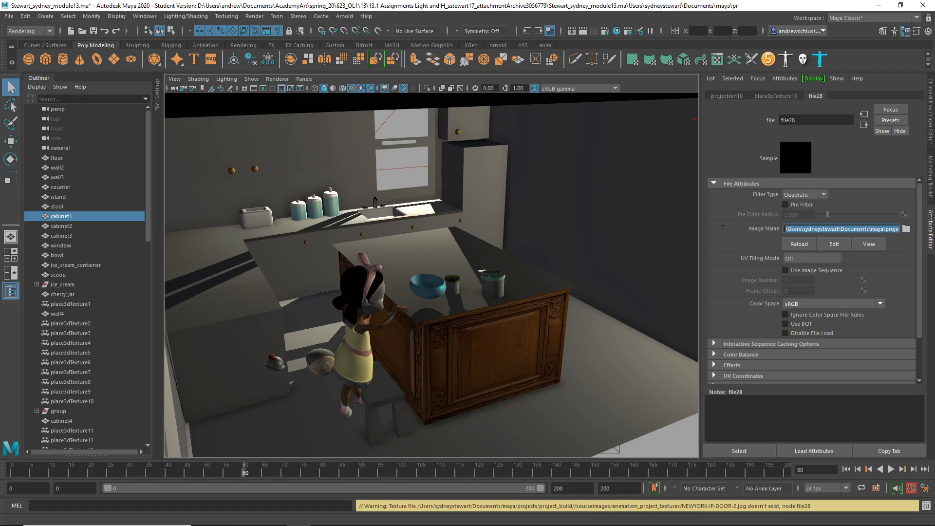
Browse the project folders through Open Scene and cancel without loading anything
left_click(9, 16)
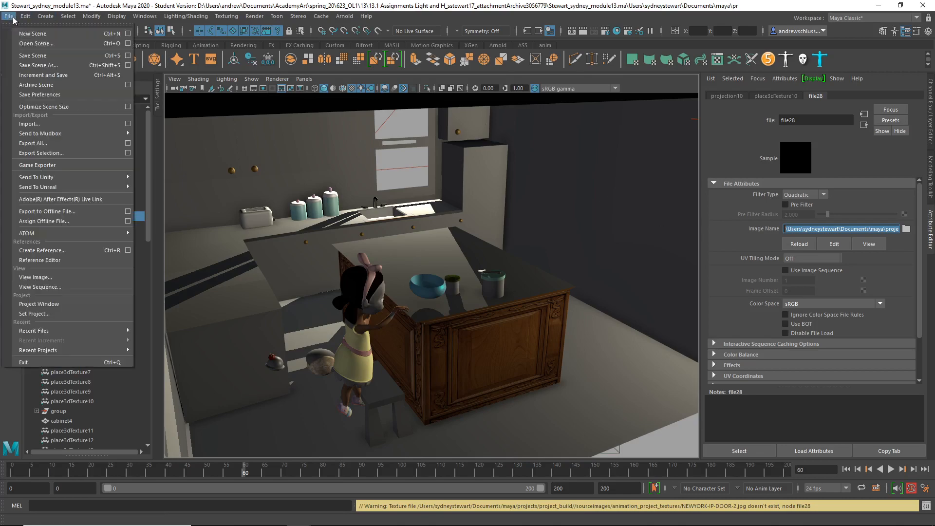
left_click(36, 43)
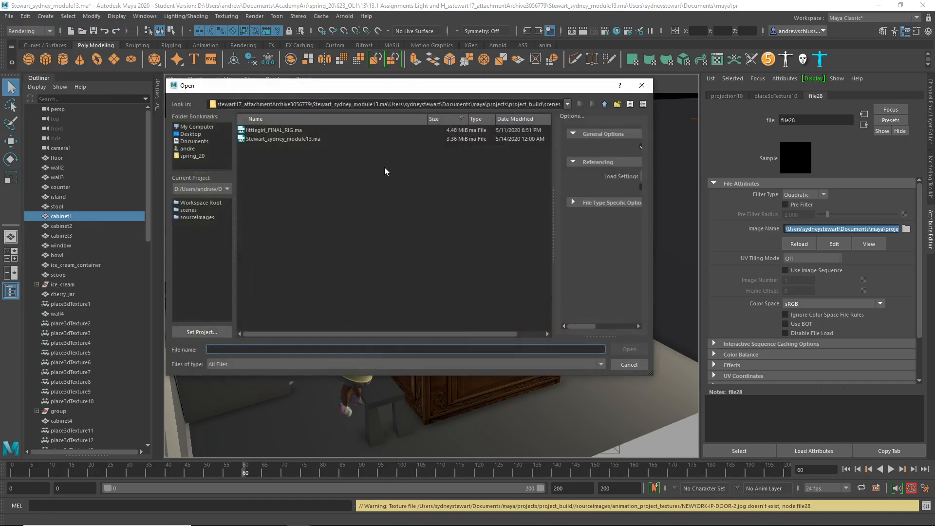
mouse_move(422, 126)
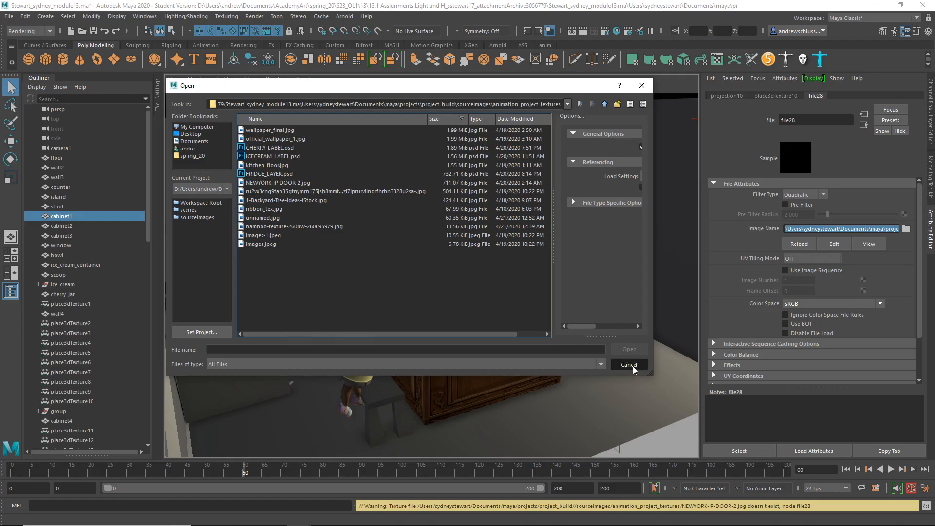
left_click(628, 364)
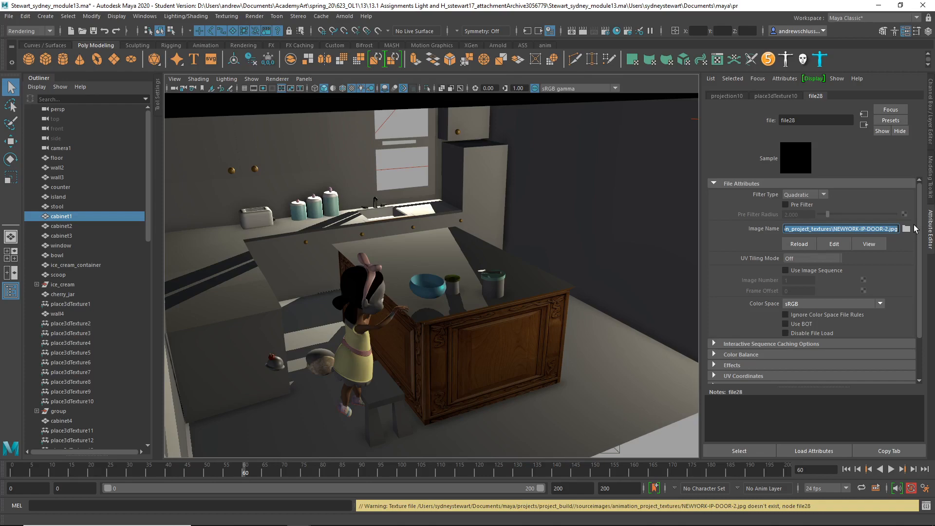
mouse_move(916, 233)
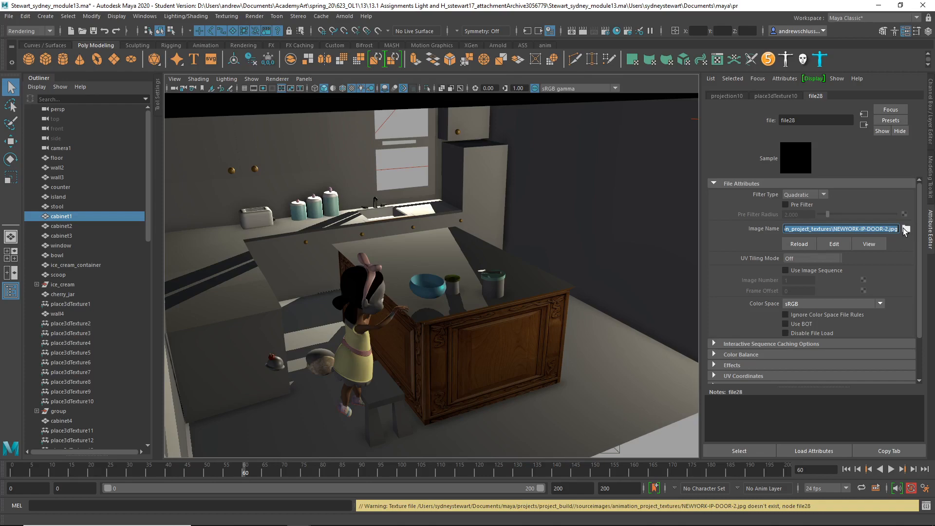
Browse the door image path into animation_project_textures and cancel without picking a file
left_click(905, 228)
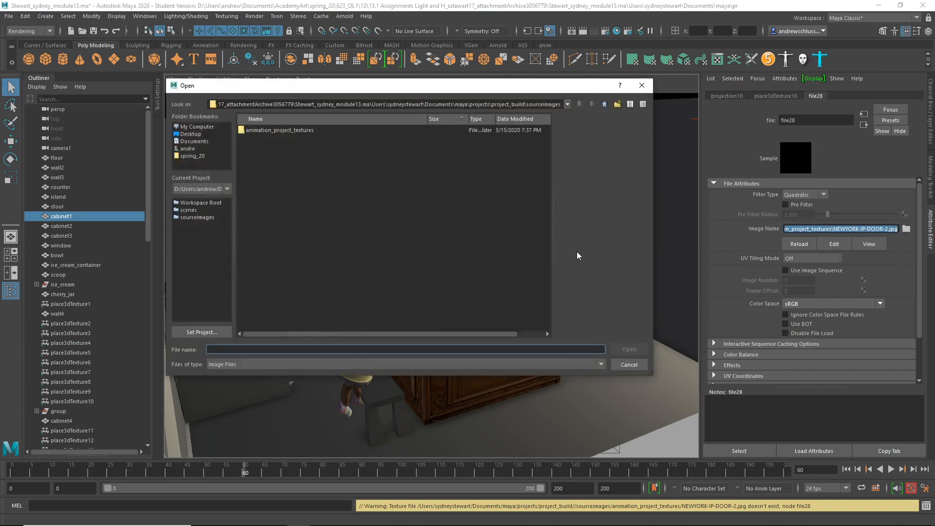
double_click(279, 129)
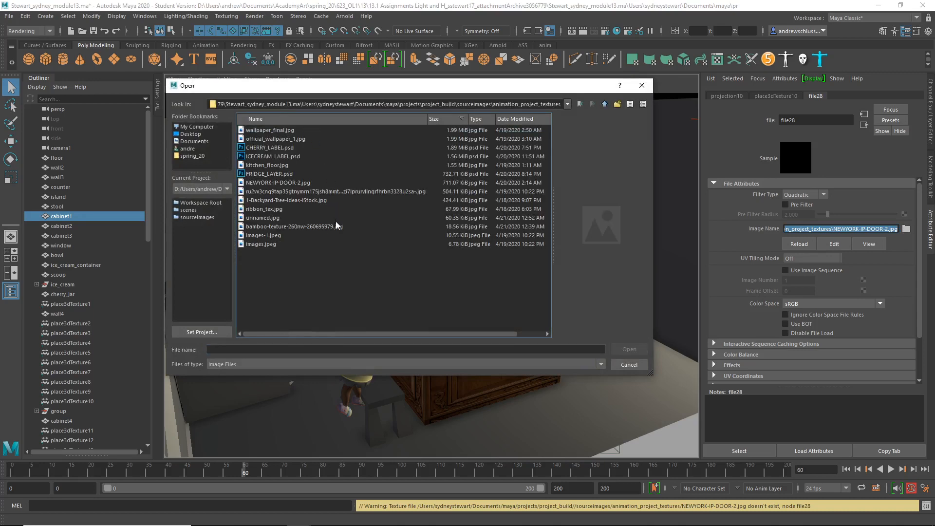
left_click(629, 365)
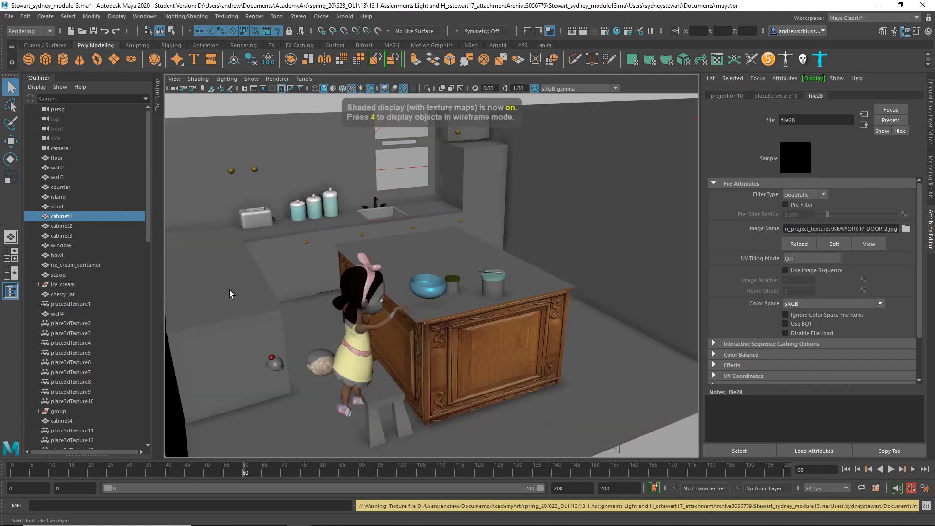
Select ice_cream_container in the Outliner before bringing up the Hypershade
left_click(76, 264)
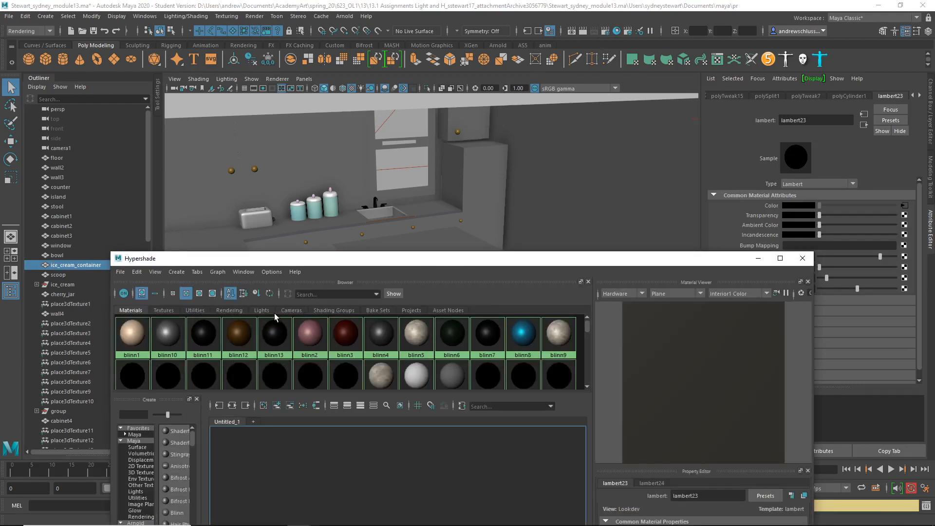
In Hypershade's Textures tab inspect file16 and read its full image path
left_click(163, 310)
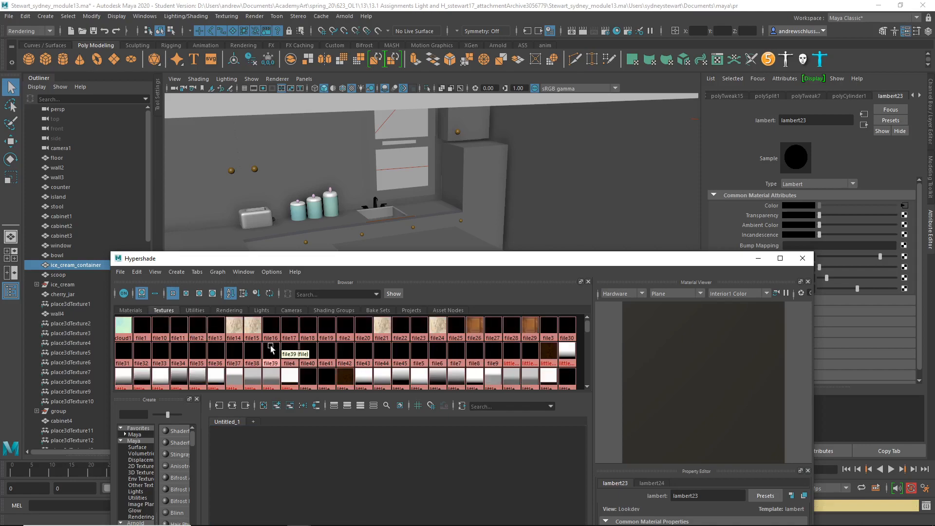
left_click(270, 324)
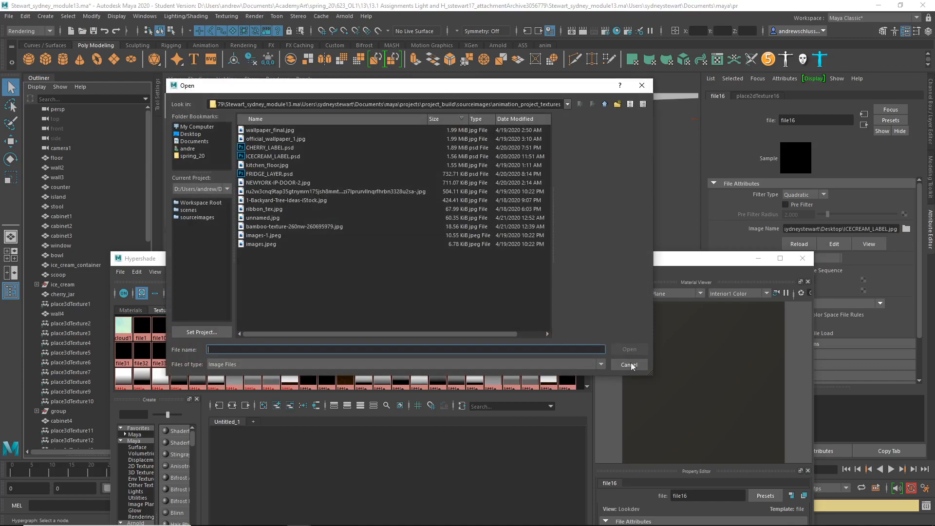
left_click(629, 364)
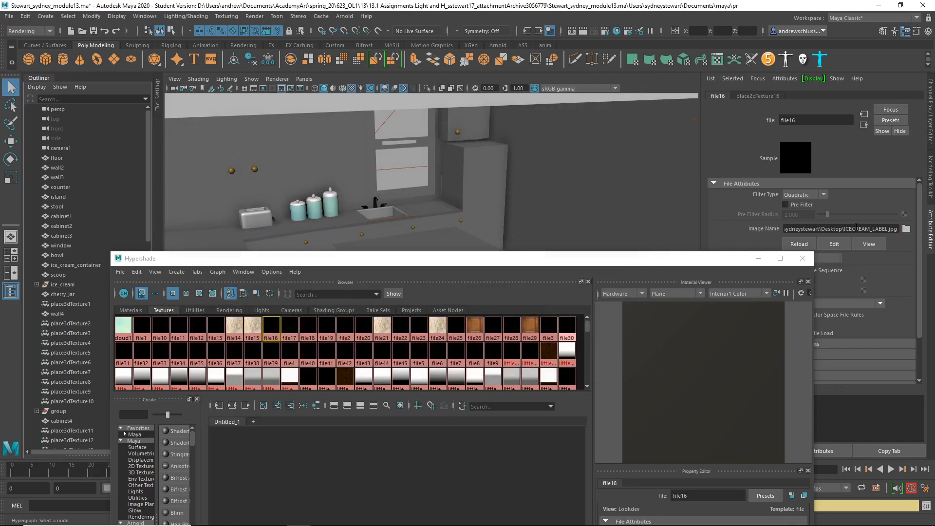
left_click(856, 227)
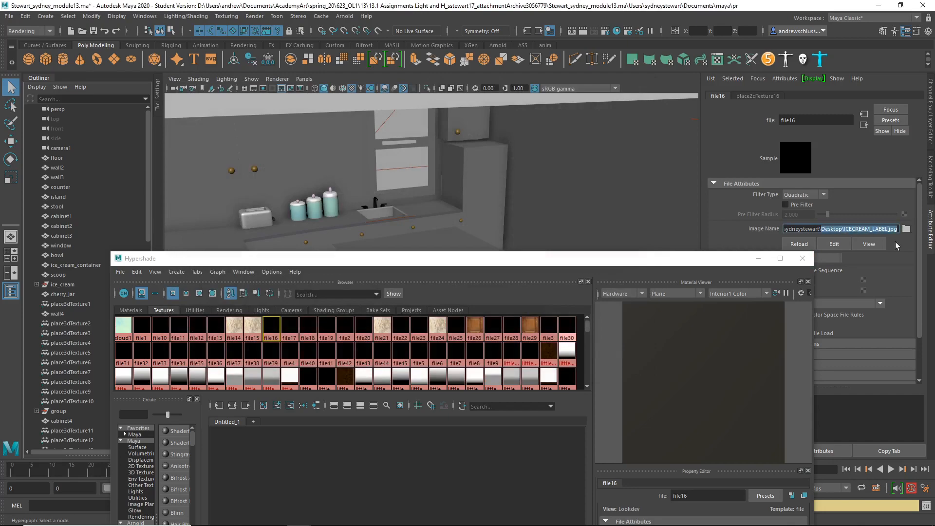
Inspect file17, file18 and file19, ending on the ICECREAM_LABEL.psd path in animation_project_textures
left_click(290, 327)
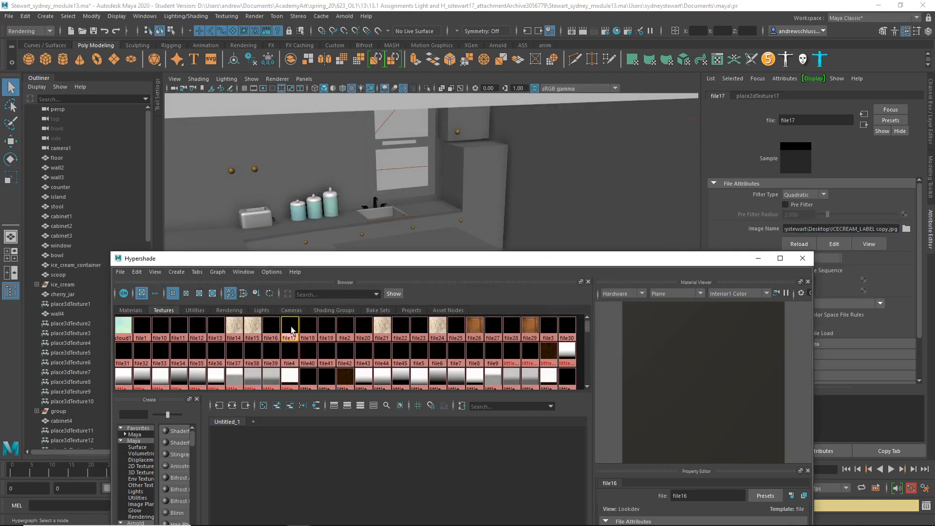
left_click(289, 327)
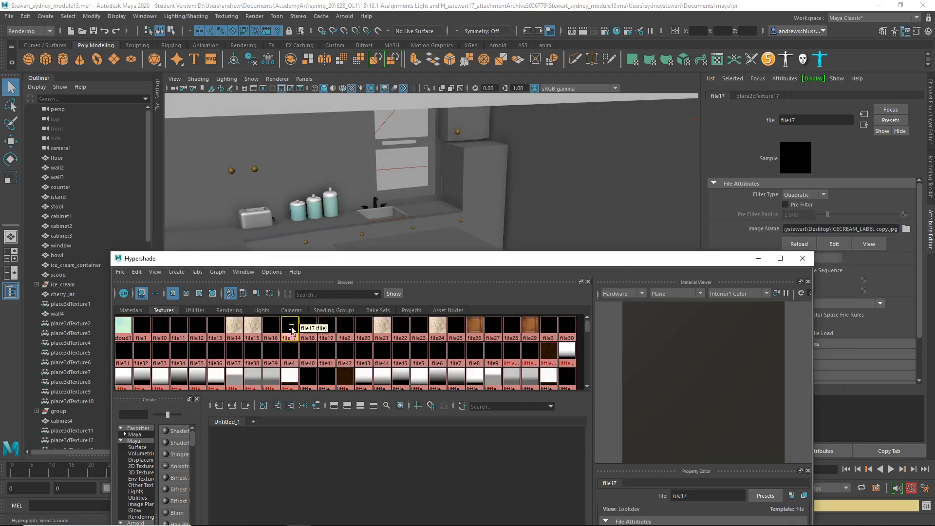
left_click(308, 326)
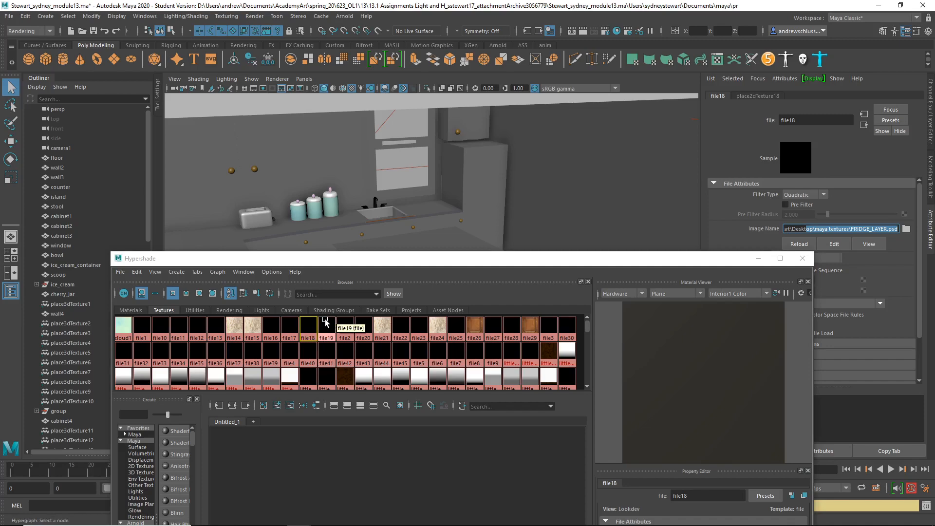
left_click(325, 325)
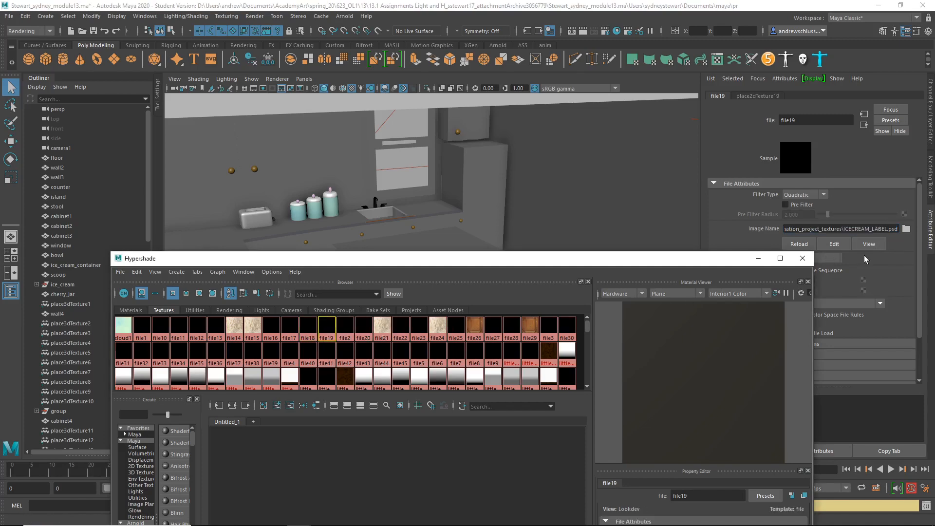
mouse_move(669, 221)
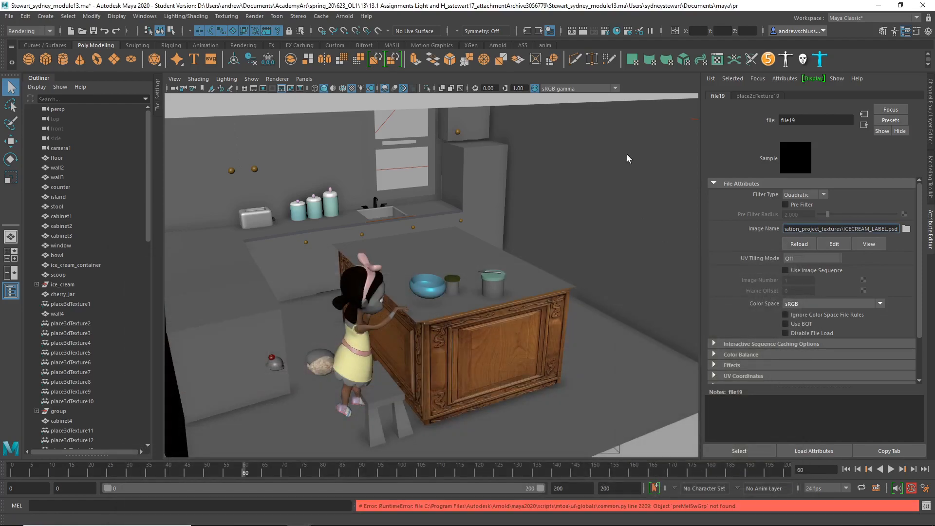
mouse_move(540, 169)
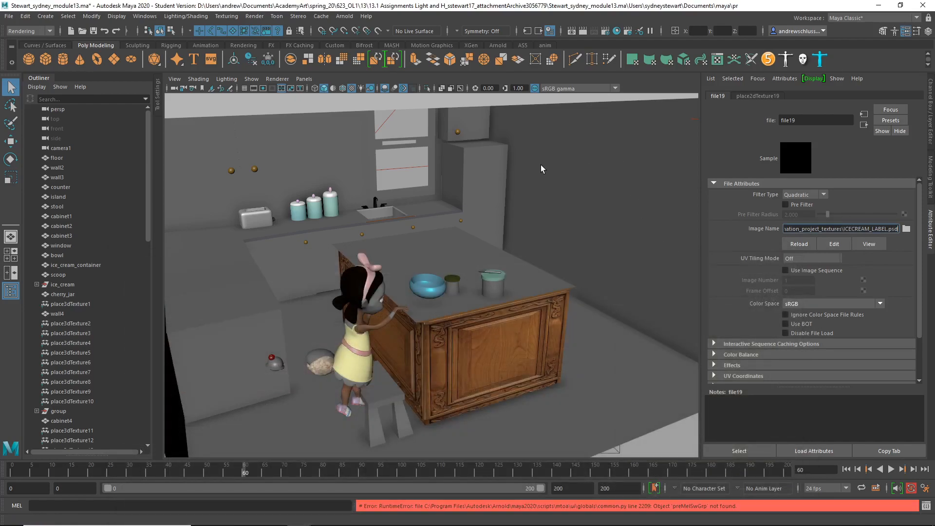